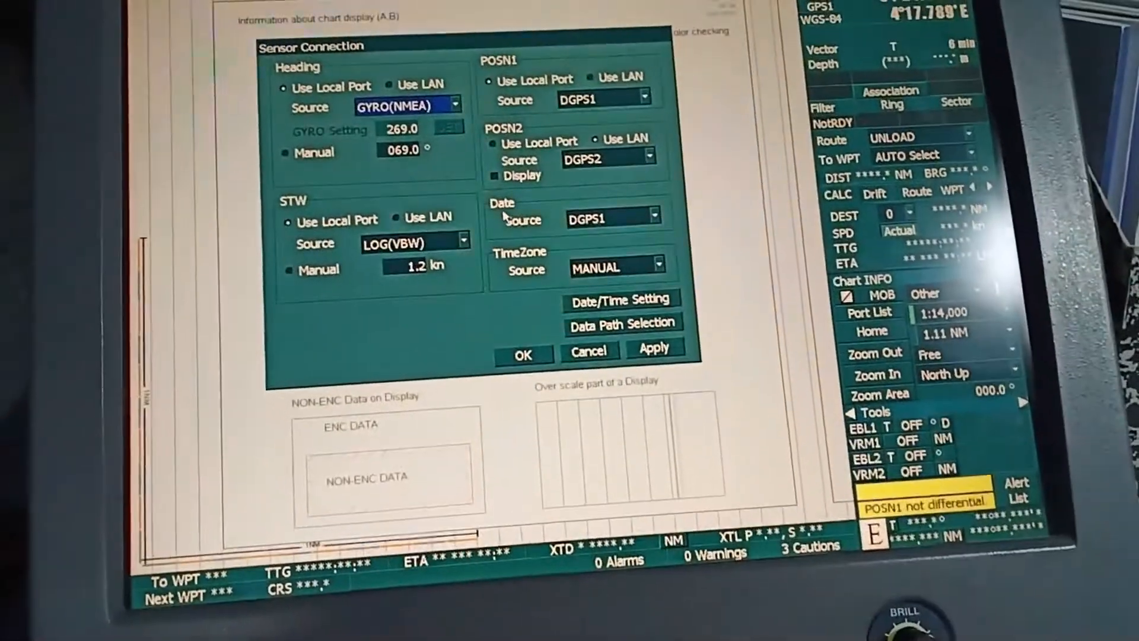
Step: Accept the sensor connection settings with the date sourced from DGPS1
{"action": "left_click", "coordinate": [648, 218]}
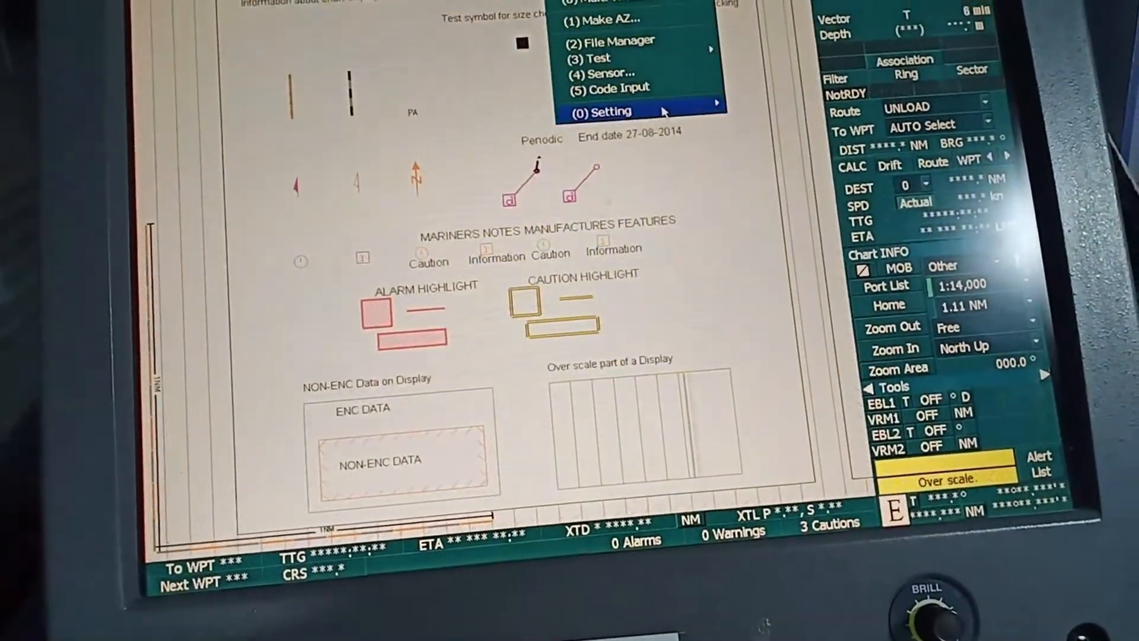
Step: Open Date/Time Setting, showing UTC display and a +02:00 time zone
{"action": "left_click", "coordinate": [608, 112]}
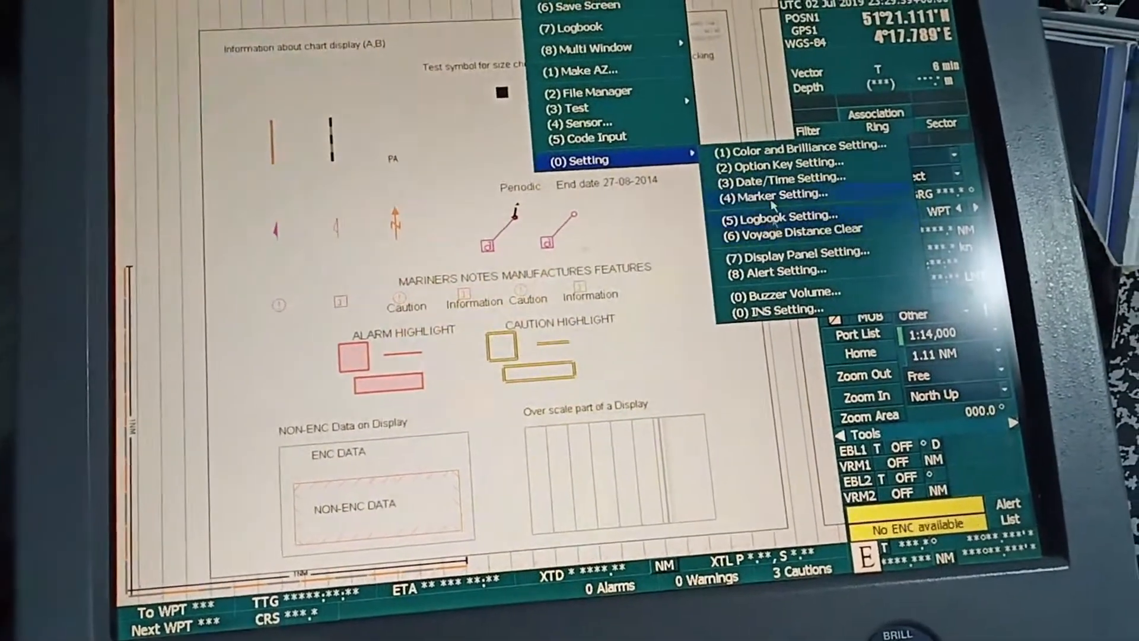
{"action": "left_click", "coordinate": [785, 178]}
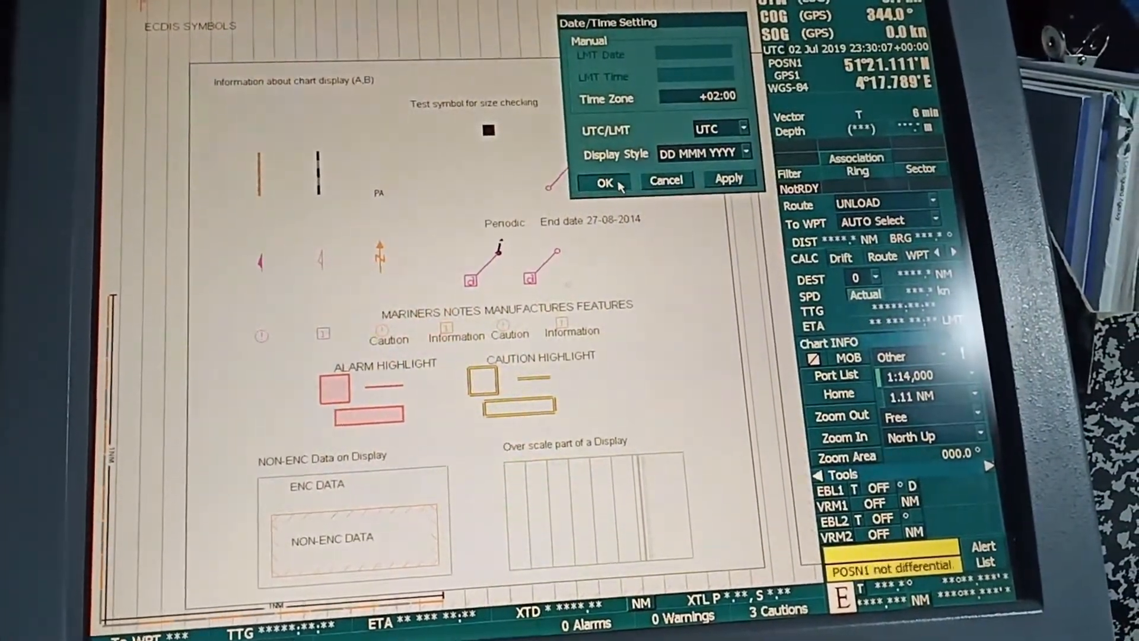
Step: Confirm the Date/Time Setting dialog and return to the chart display
{"action": "left_click", "coordinate": [603, 182]}
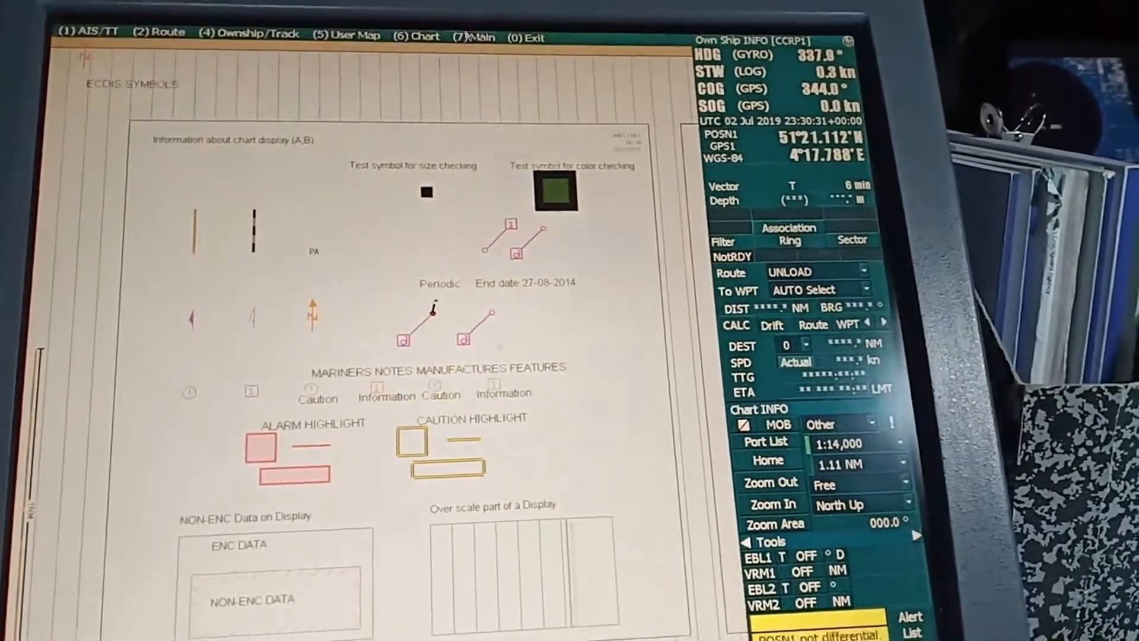
Step: Load S-57 test chart AA4C1XMS, the ECDIS symbols overview sheet at 1:60,000
{"action": "left_click", "coordinate": [423, 37]}
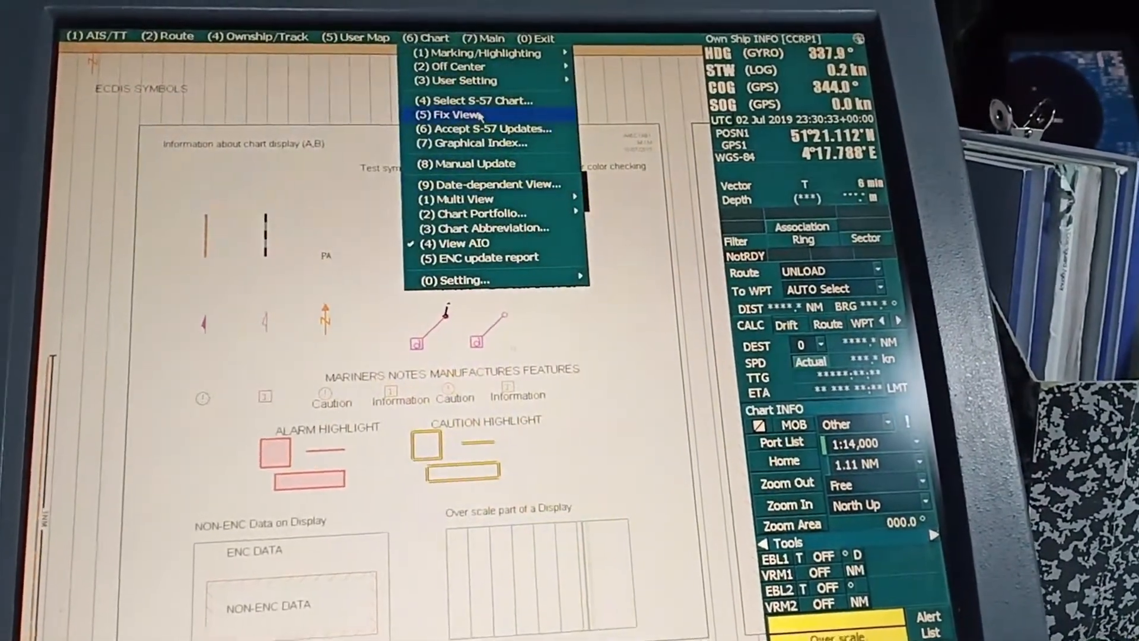
{"action": "left_click", "coordinate": [471, 100]}
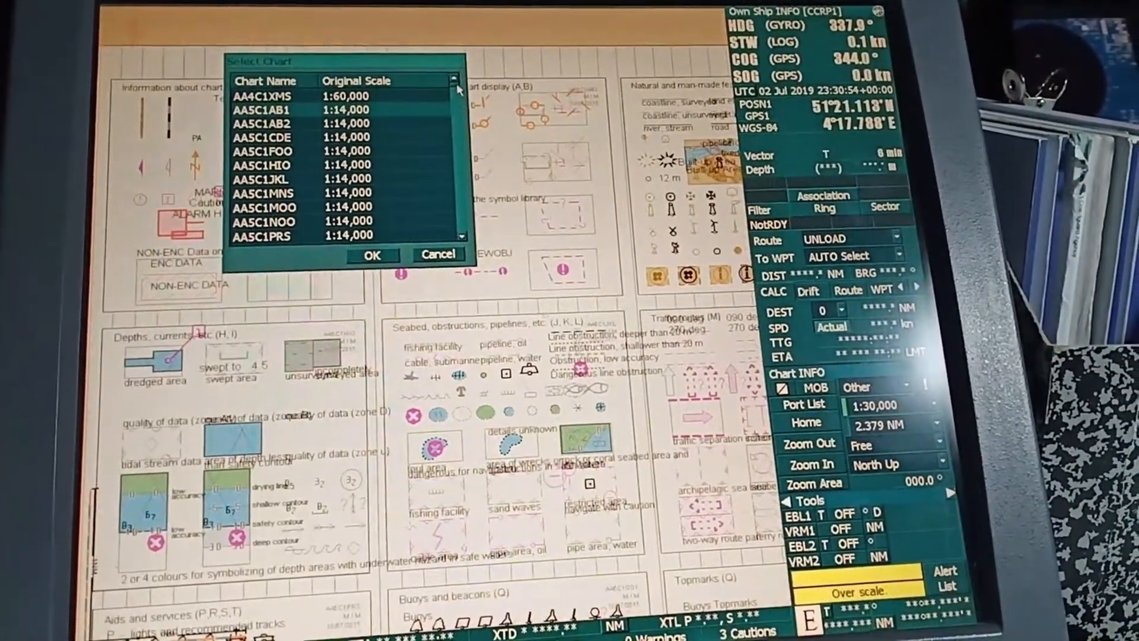
{"action": "left_click", "coordinate": [269, 96]}
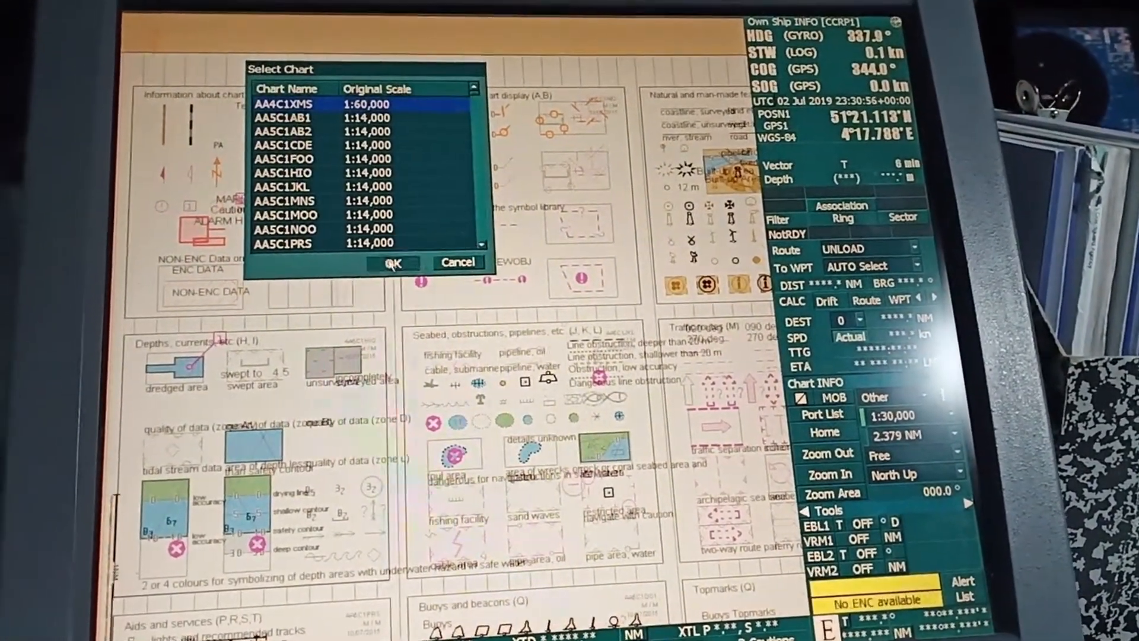
{"action": "left_click", "coordinate": [394, 263]}
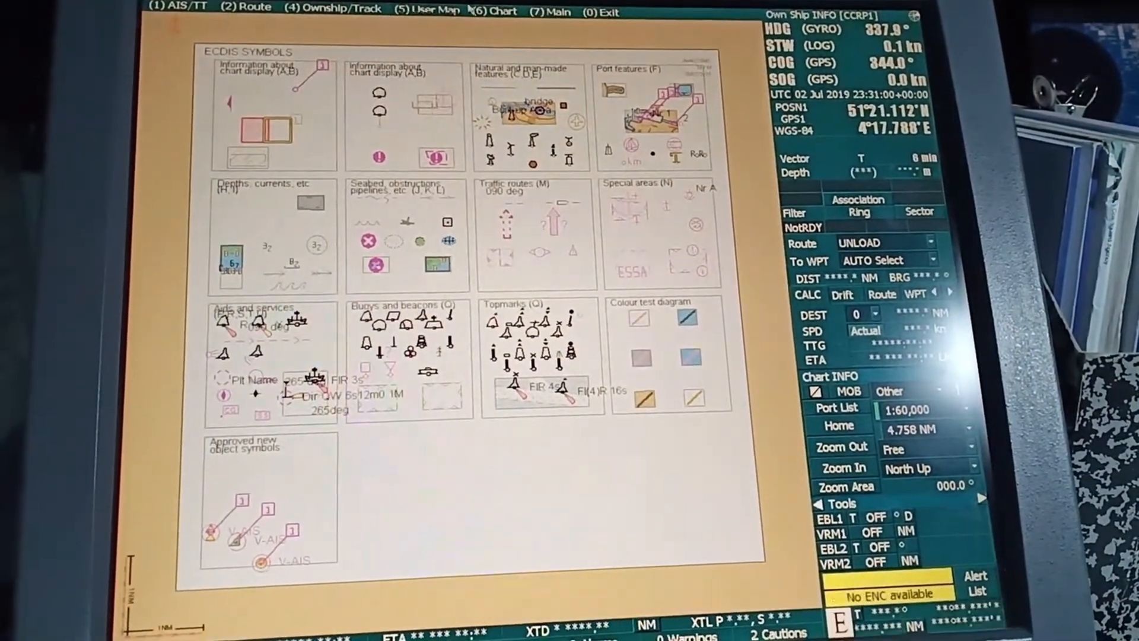
Step: Reopen the Select S-57 Chart list over the symbols overview sheet
{"action": "left_click", "coordinate": [496, 10]}
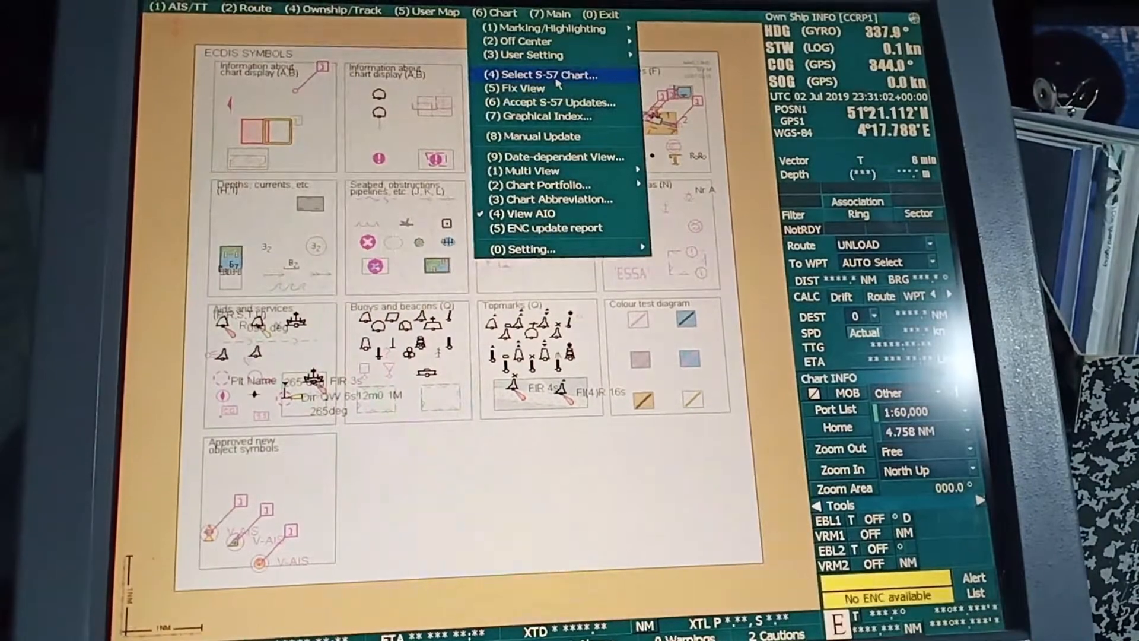
{"action": "left_click", "coordinate": [540, 75]}
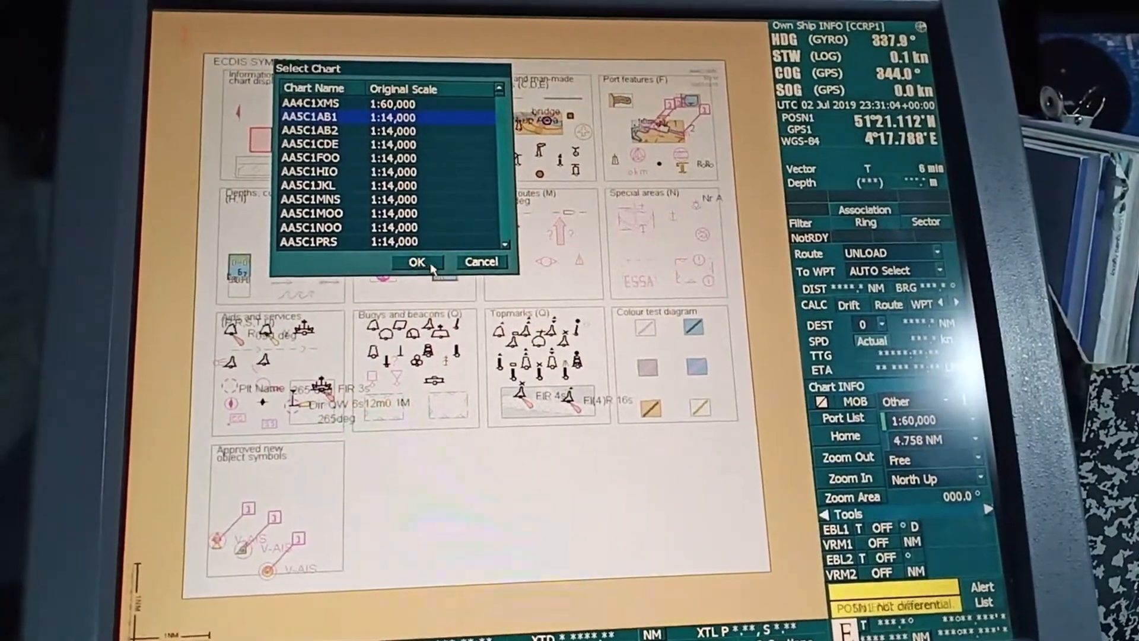